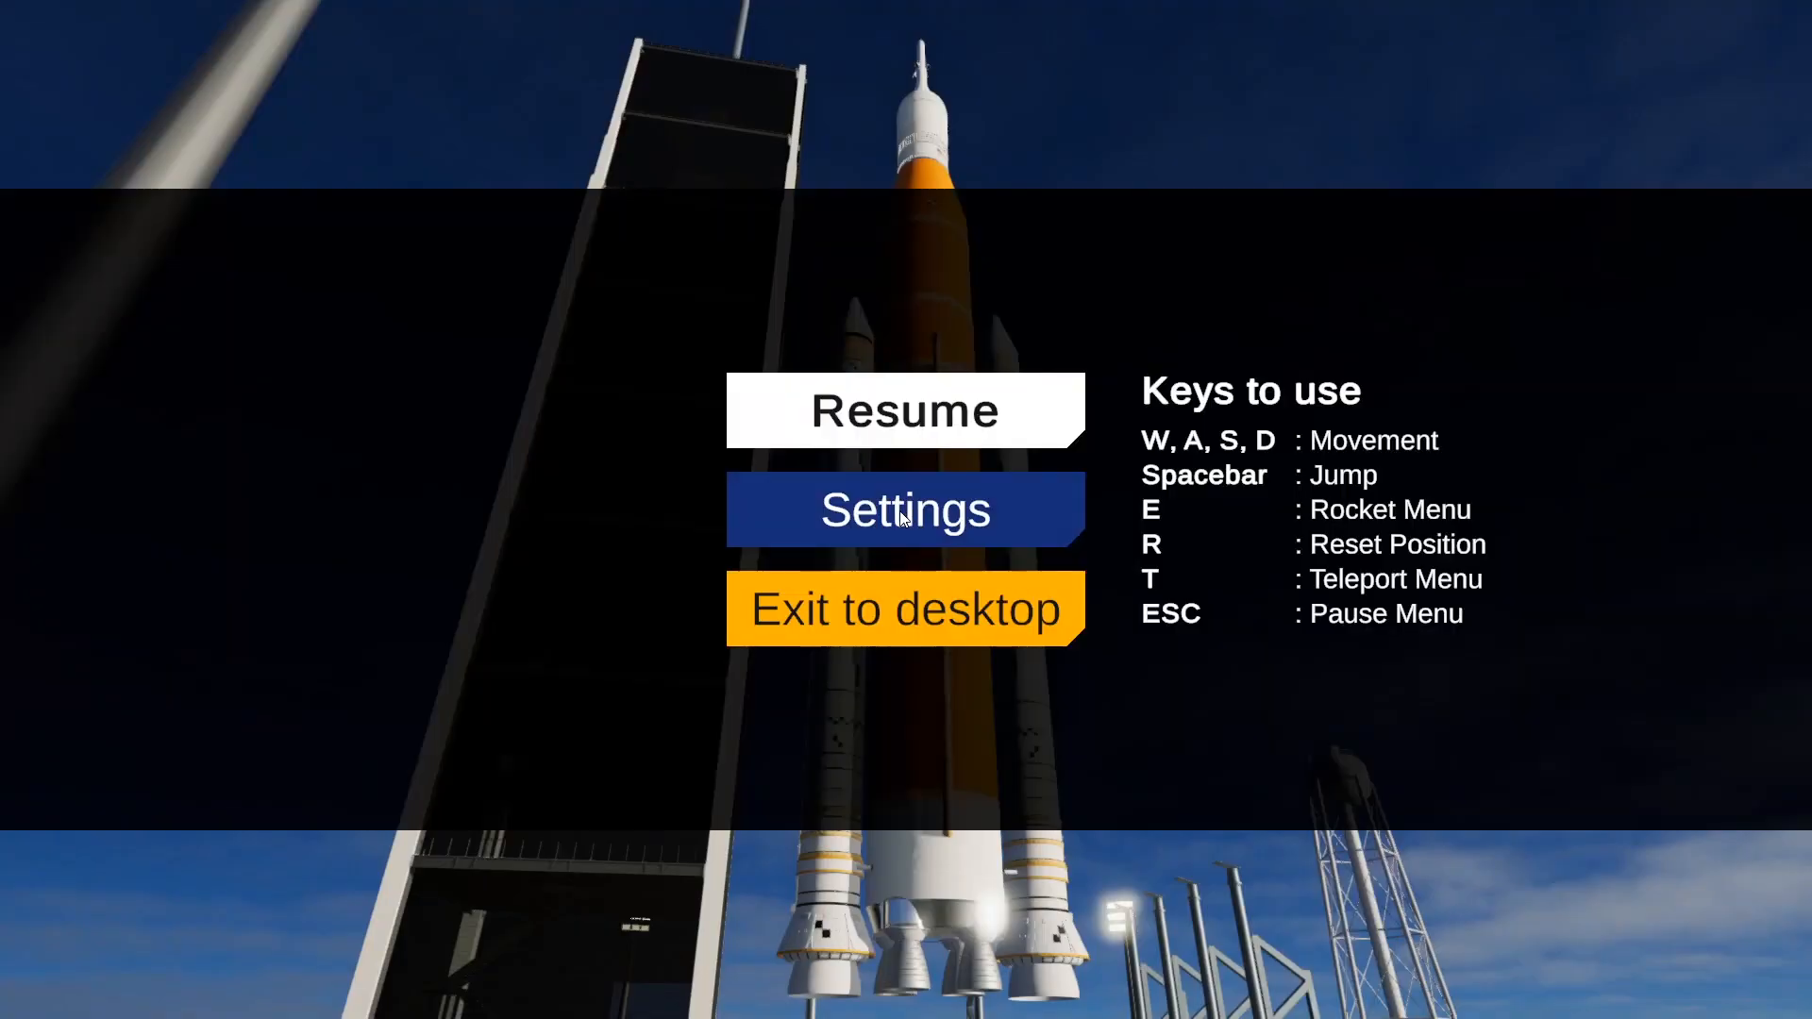
Step: Open Settings from the pause menu and enable Fullscreen
click(905, 510)
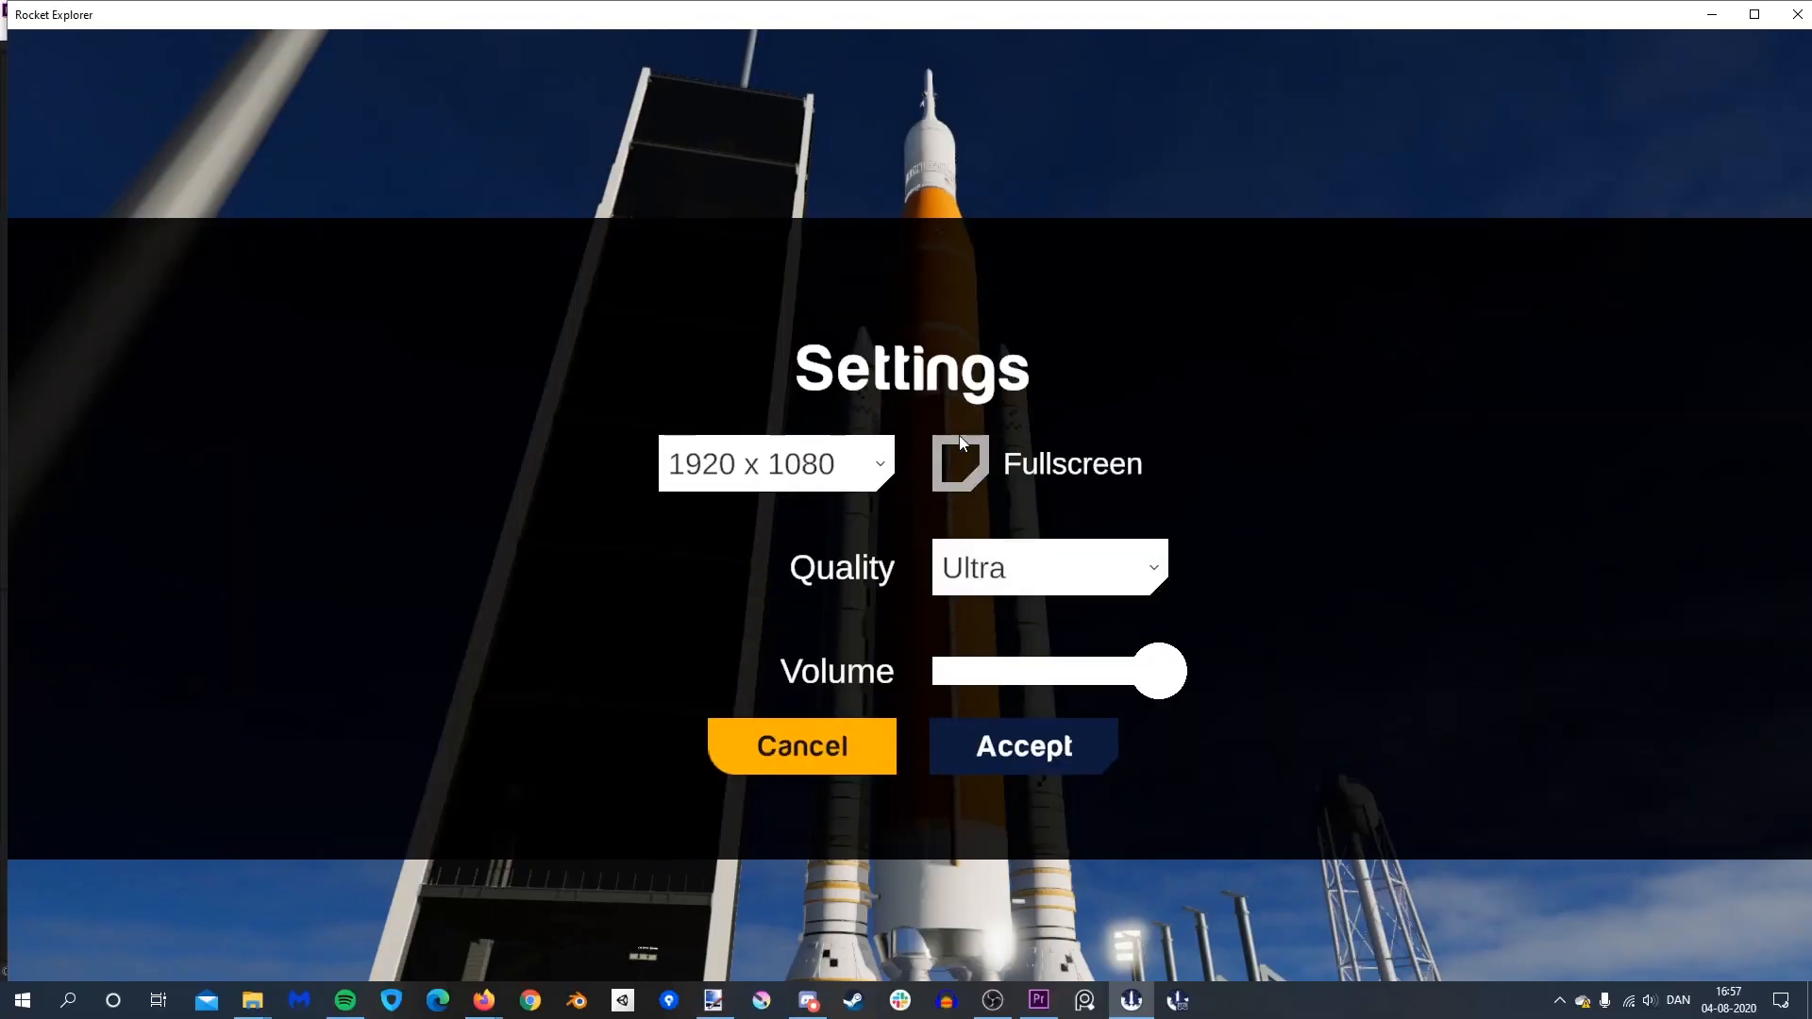
click(1020, 746)
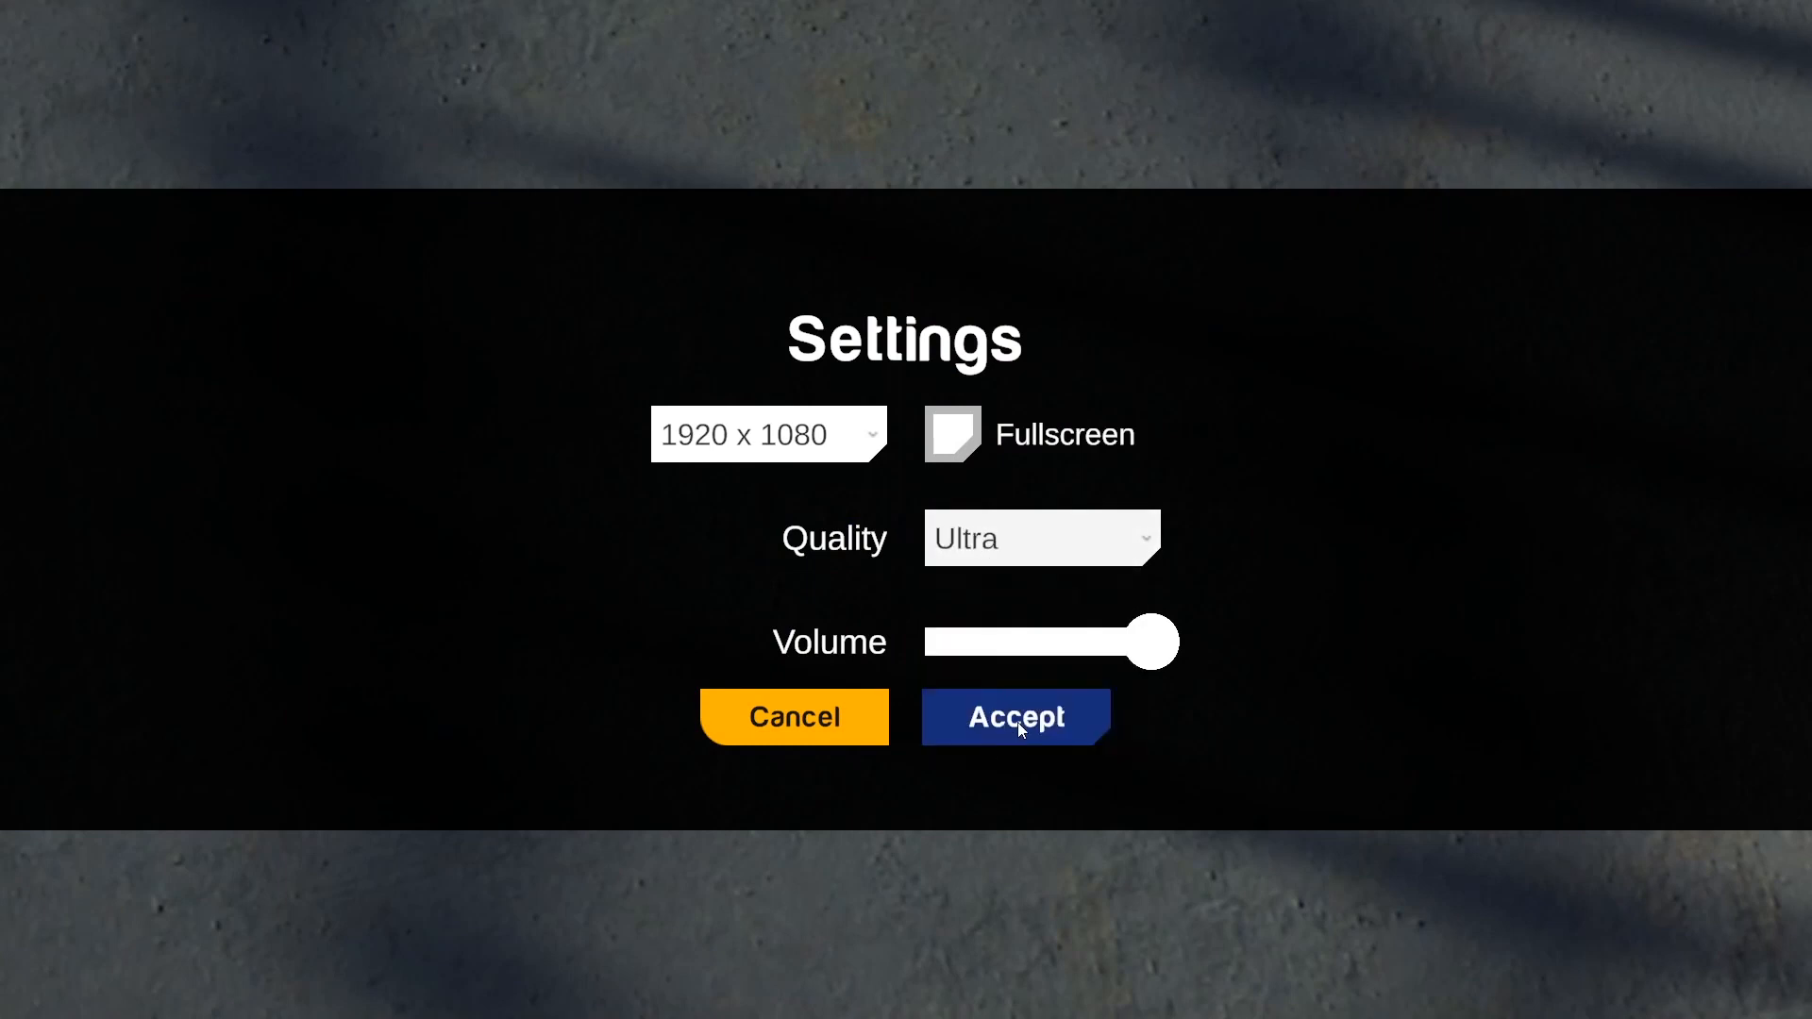